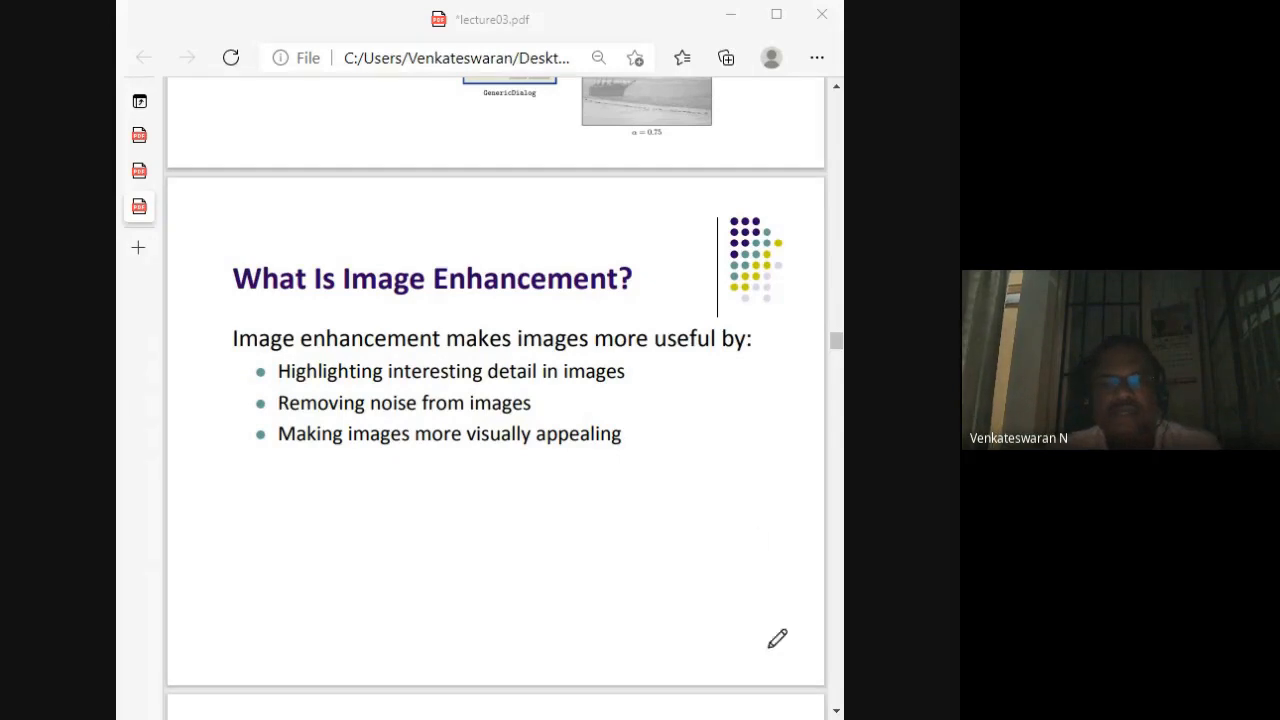
Step: Scroll down past the Image Enhancement Examples slides to the Spatial & Frequency Domains slide
scroll("down", 3)
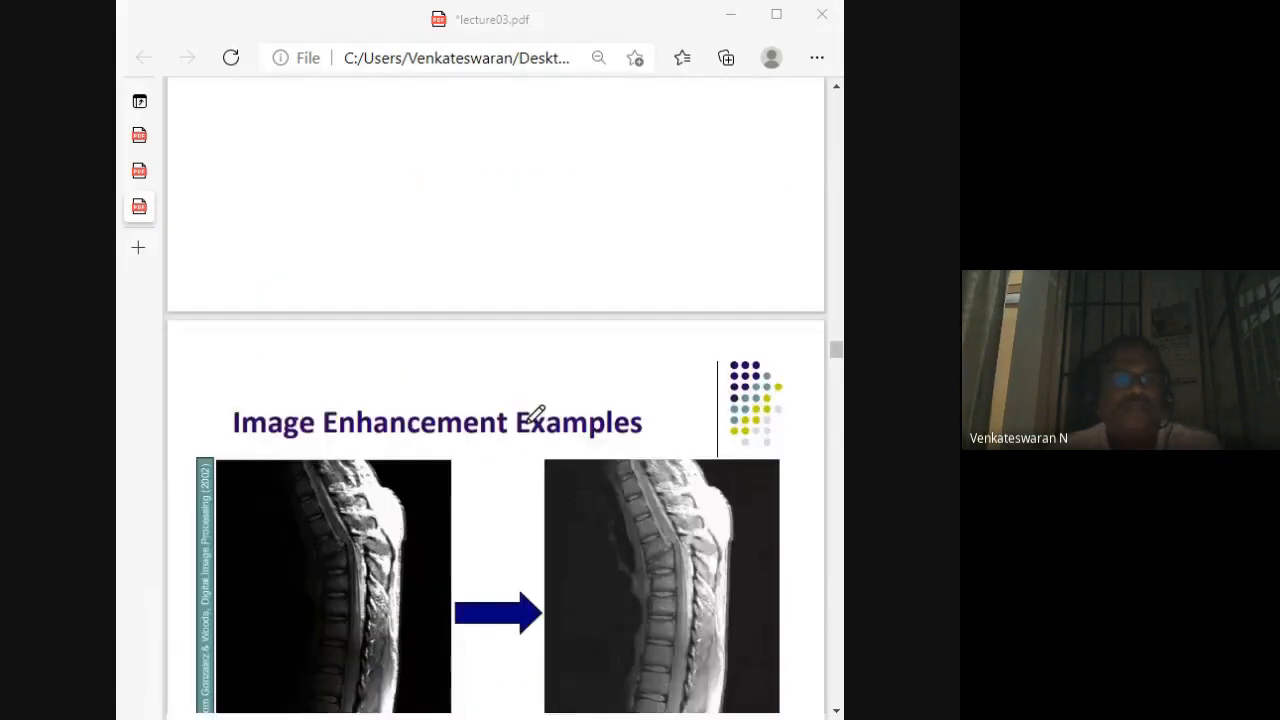
scroll("down", 3)
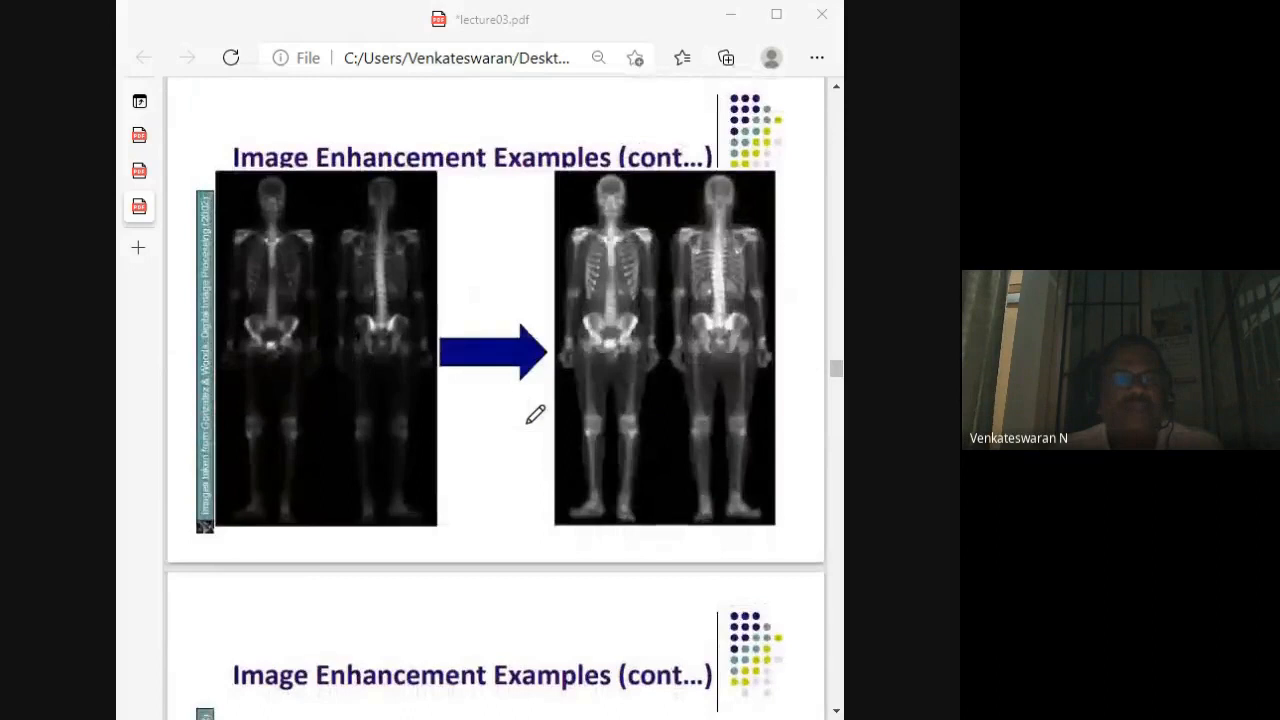
scroll("down", 3)
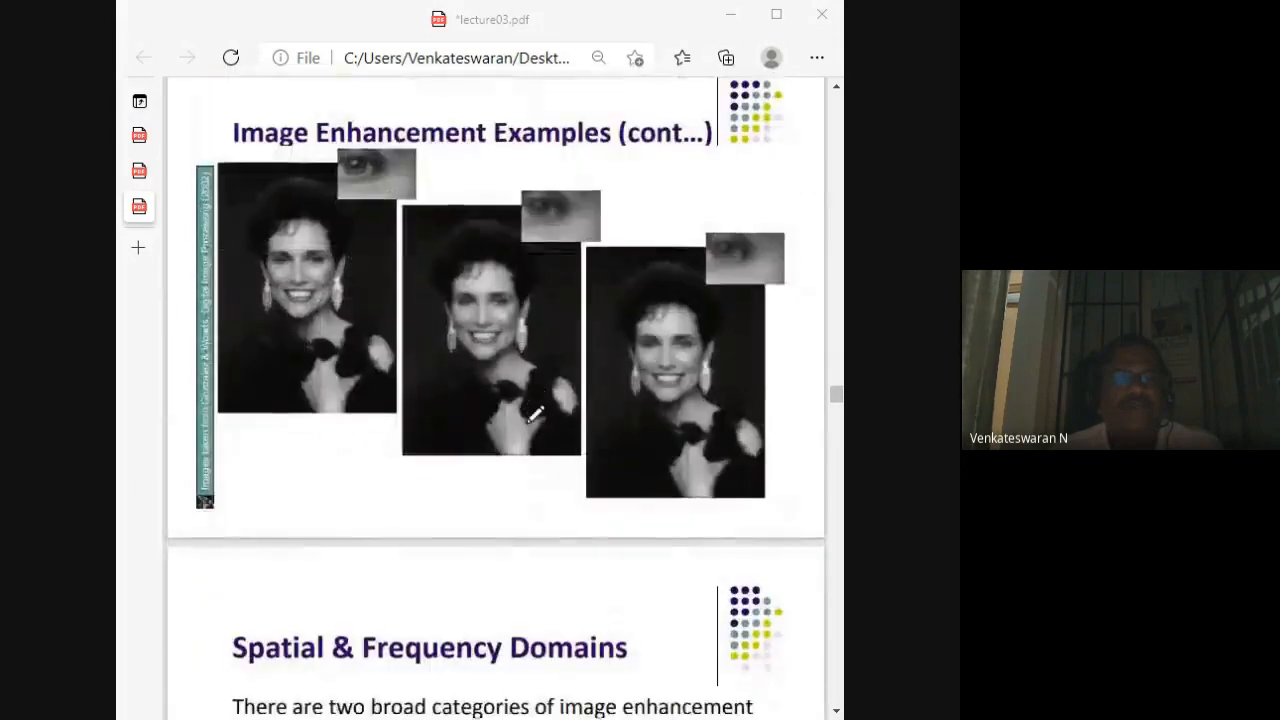
scroll("down", 3)
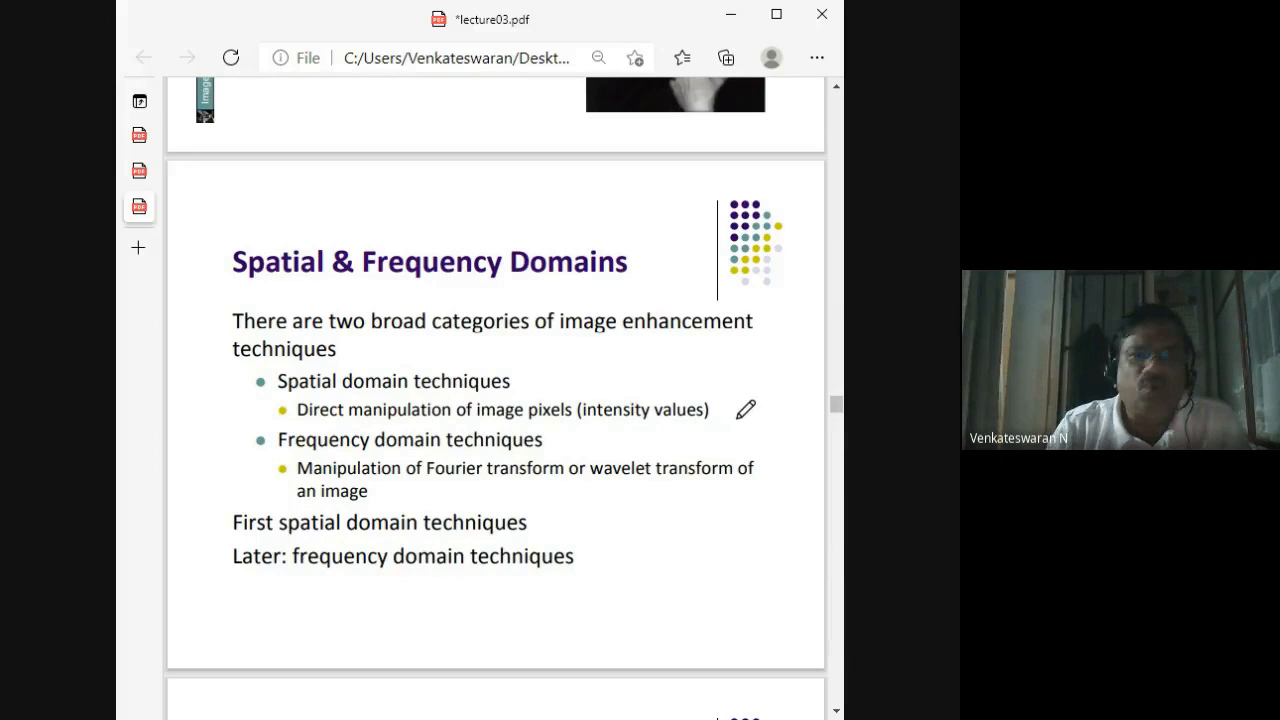
Step: Draw a pen stroke beneath 'Spatial domain techniques' on the slide
left_click_drag(470, 390, 515, 375)
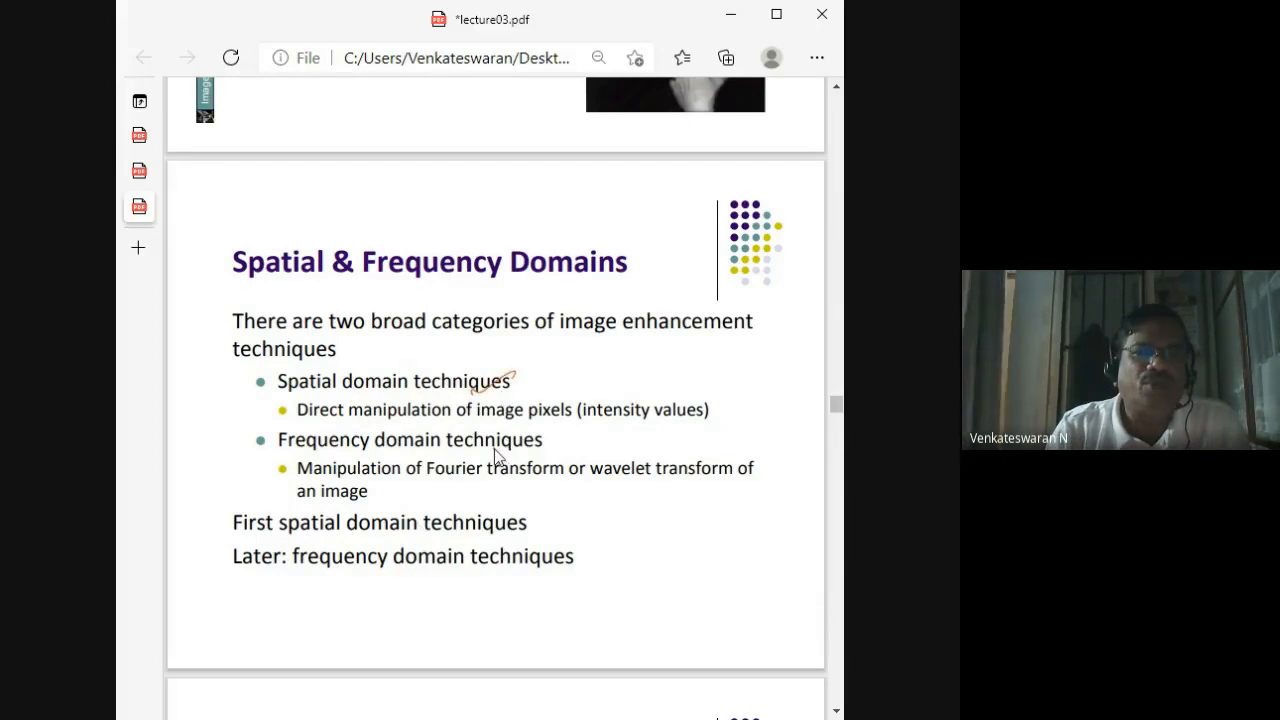